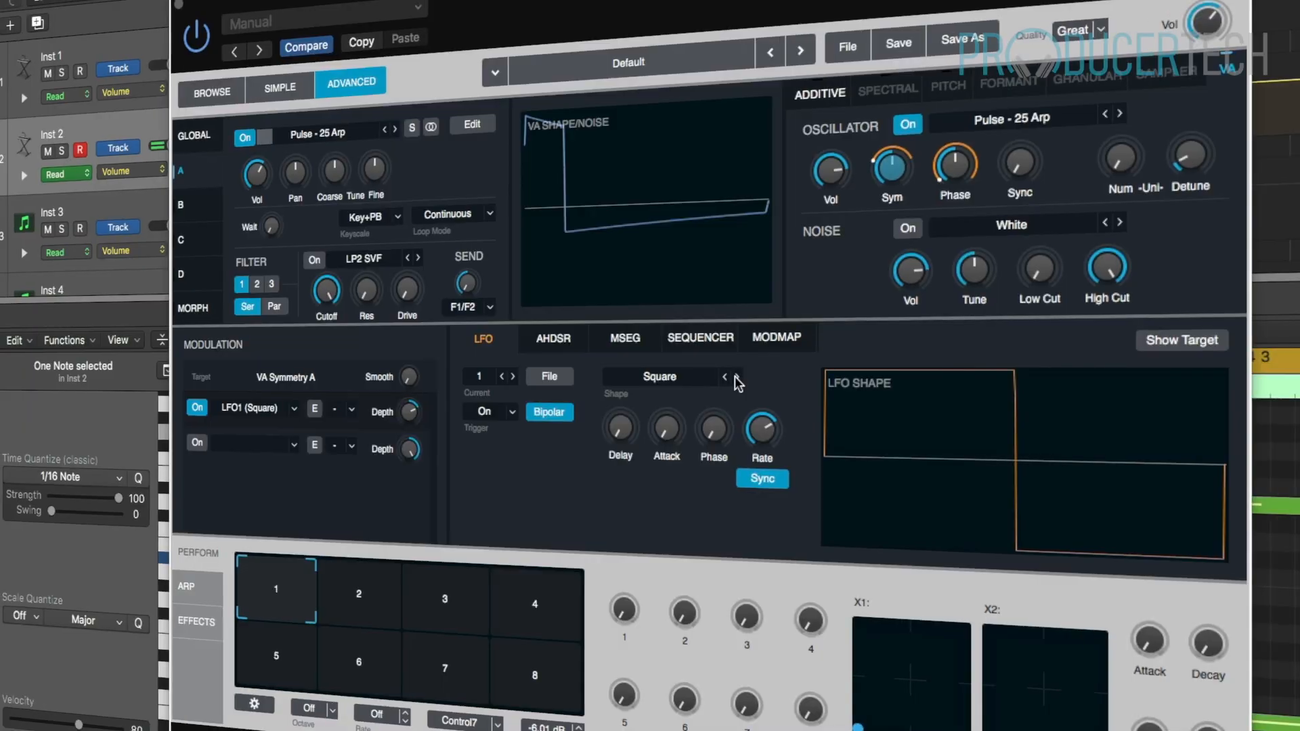
- Switch Wavetable's filter routing from Serial to Parallel so both filters run side by side
{"action": "left_click", "coordinate": [724, 377]}
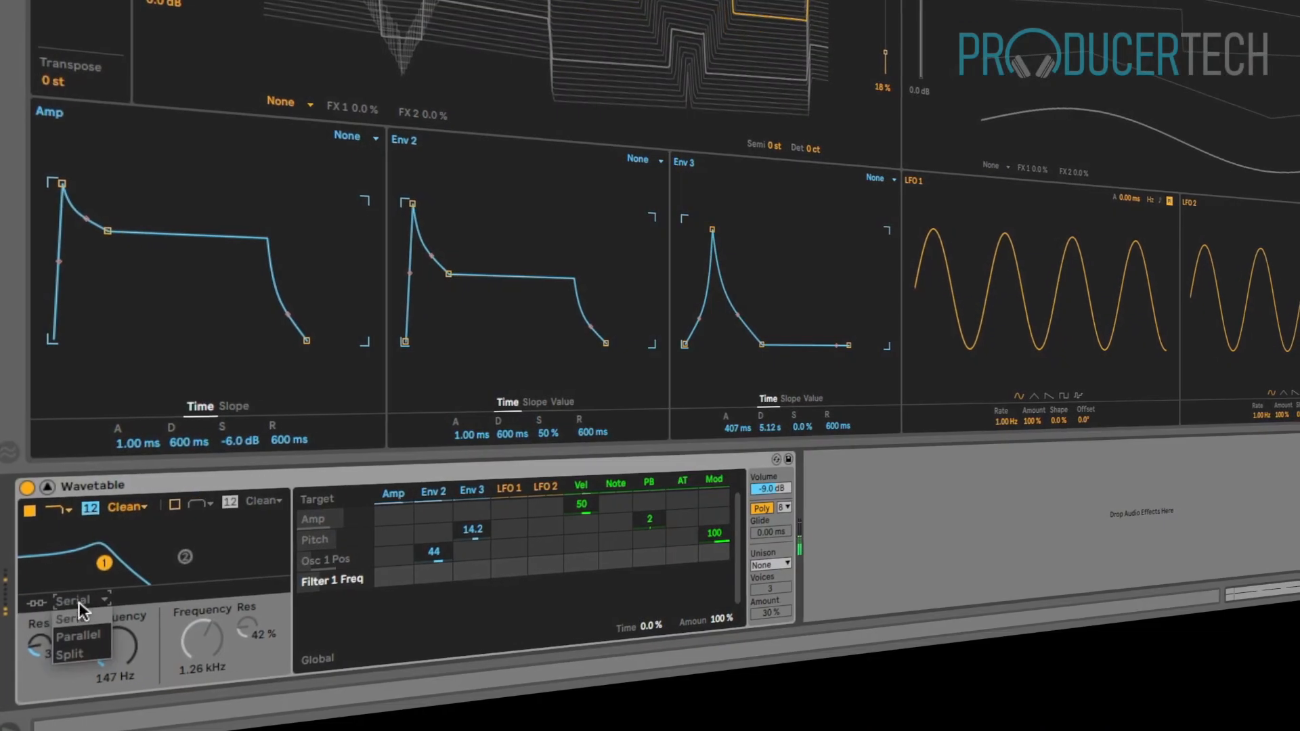
{"action": "left_click", "coordinate": [78, 635]}
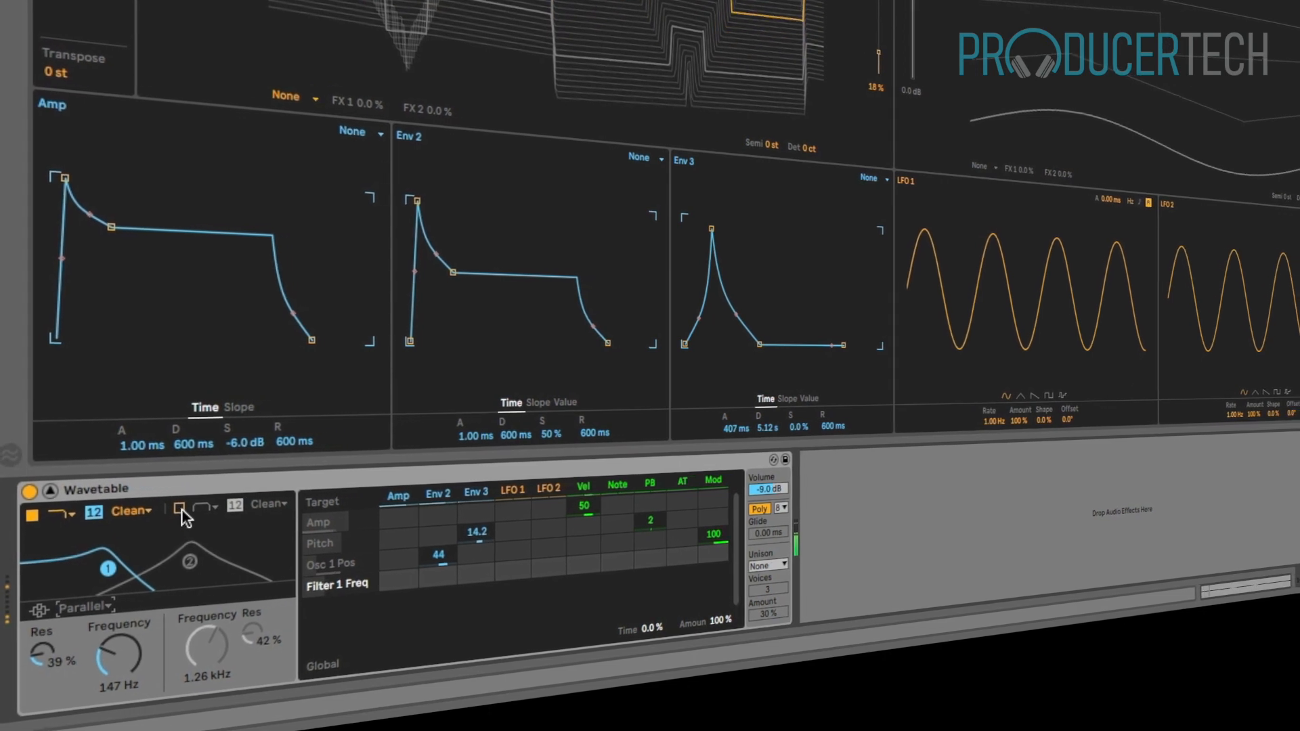